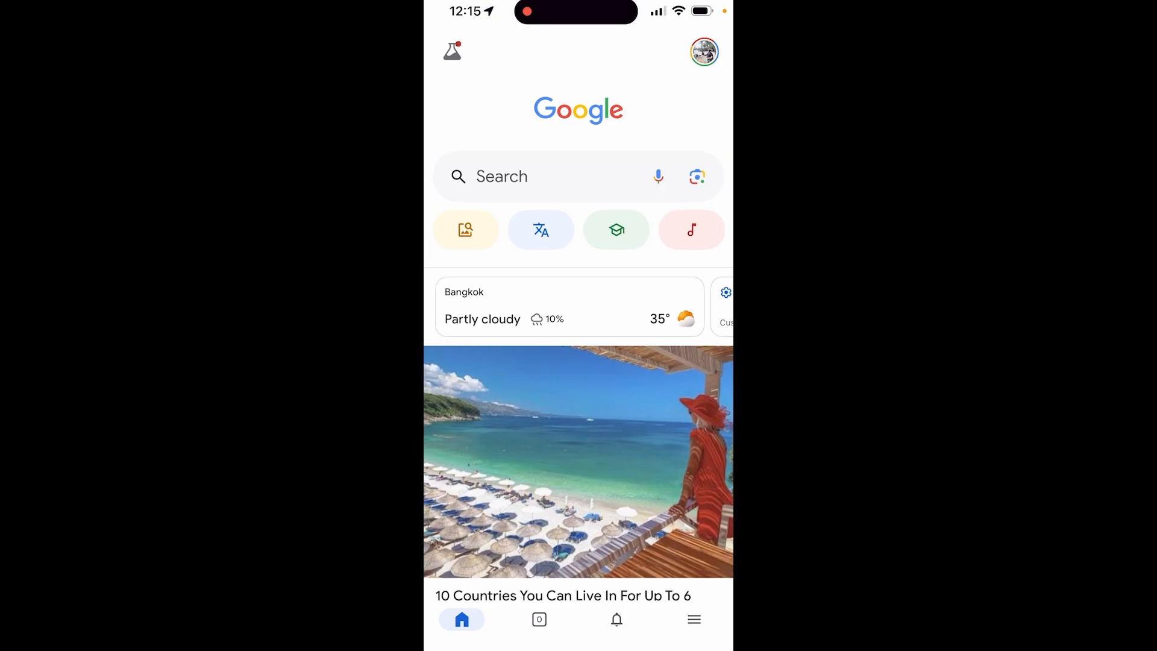
Open the profile menu from the Google app home screen's top-right avatar.
click(703, 52)
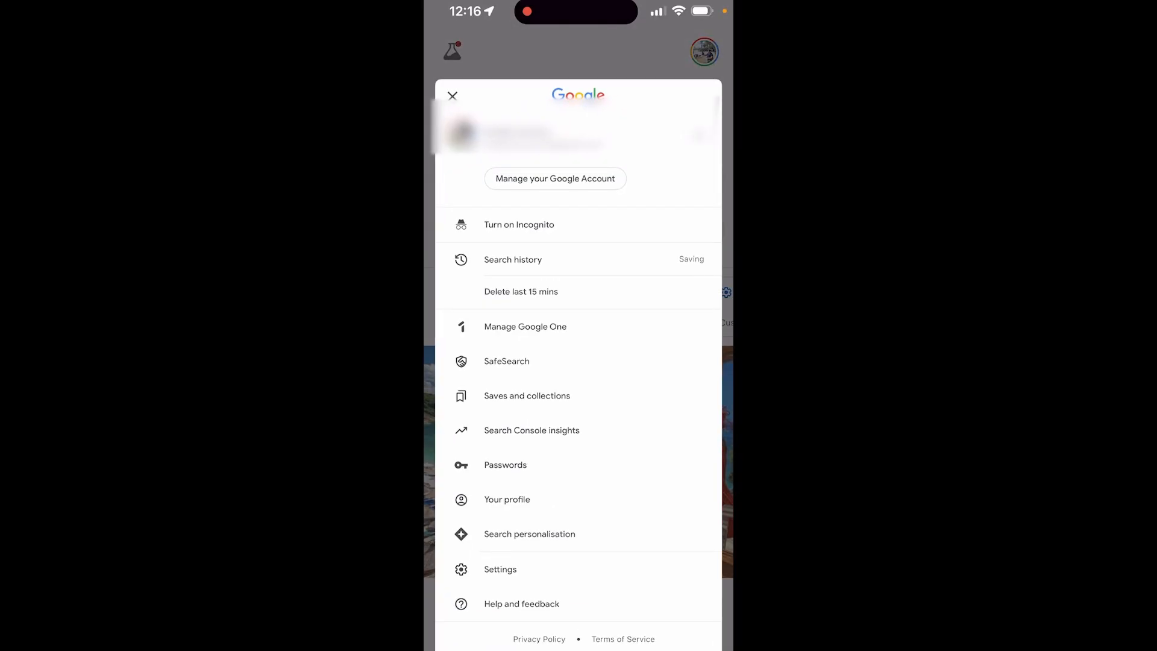
Open Manage your Google Account and scroll Security down to Password Manager.
click(555, 178)
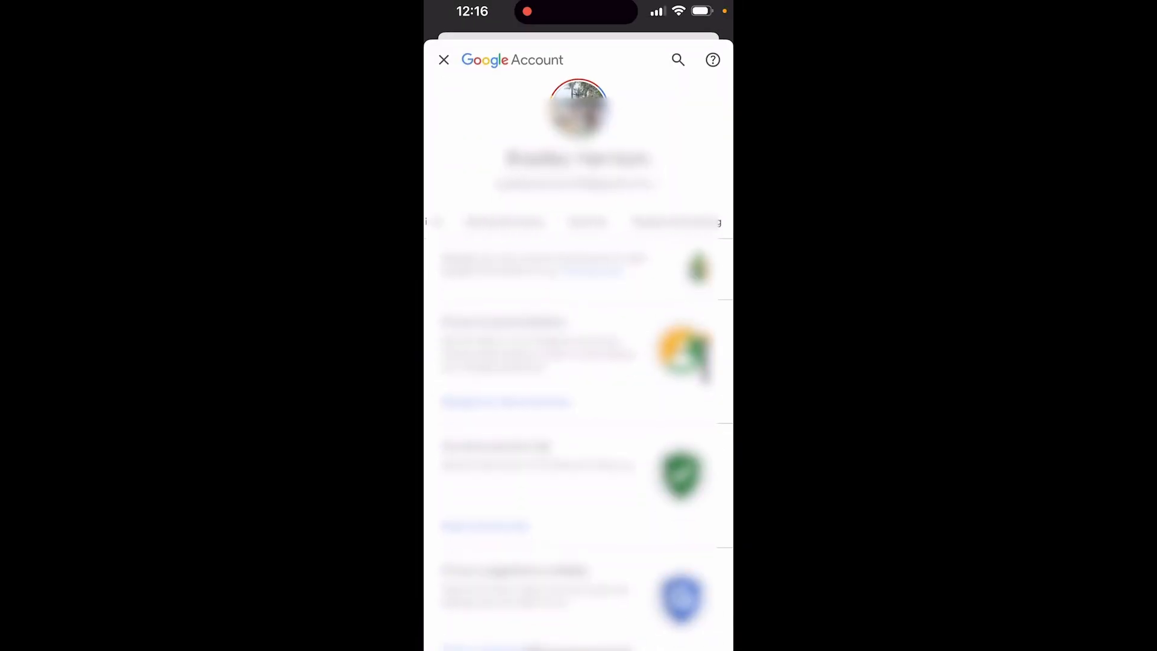
scroll(down, 3)
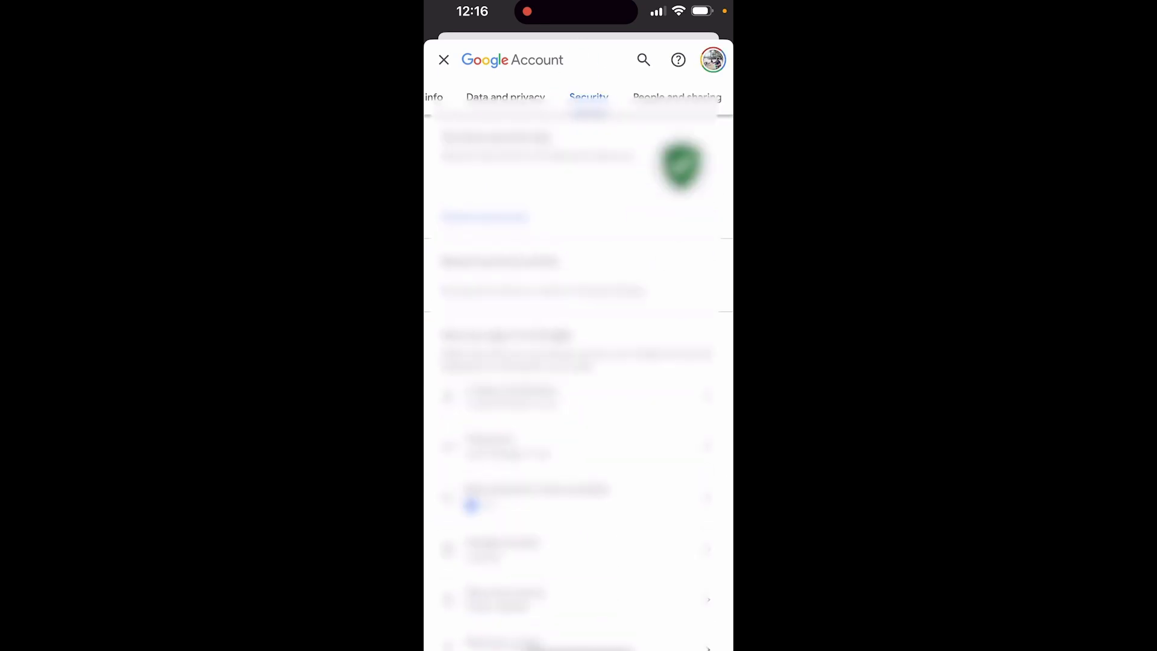
scroll(down, 3)
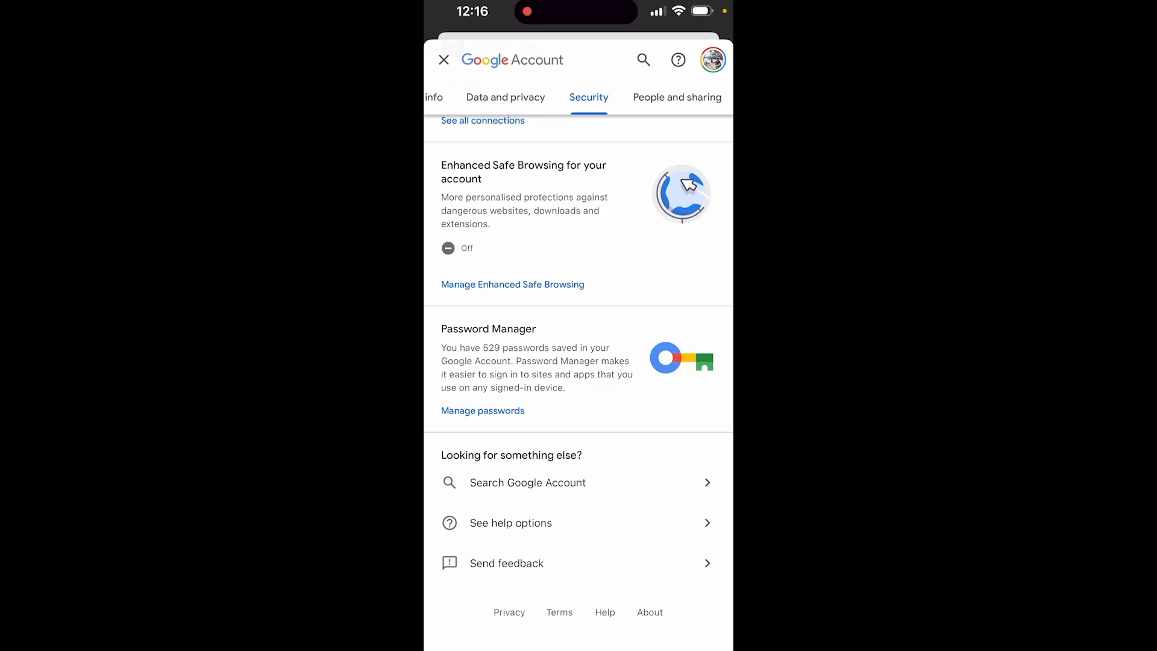
Open Manage passwords and search the saved passwords for 'Netflix'.
click(482, 411)
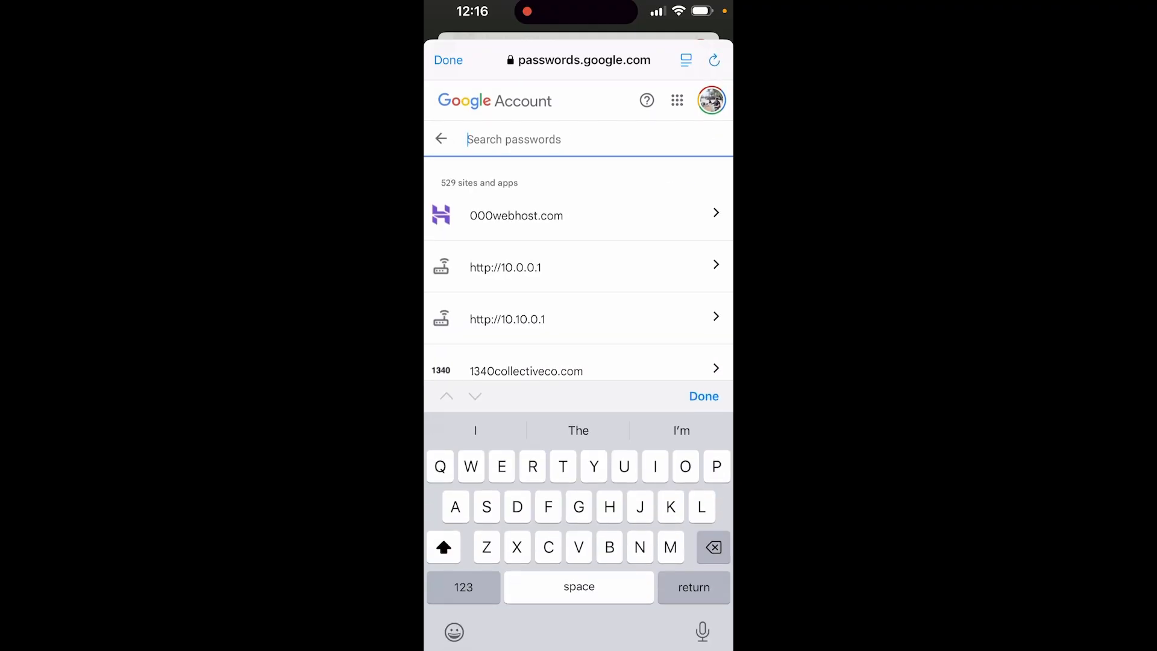
text(Netflix)
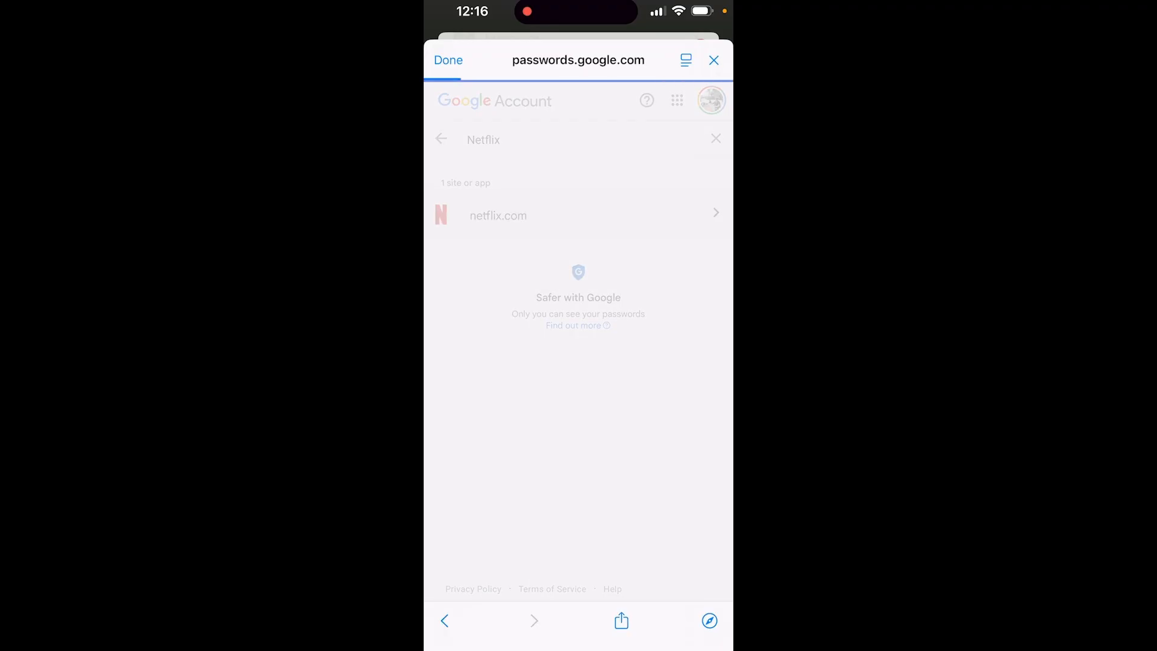
Open the netflix.com search result to view its saved credentials.
click(497, 215)
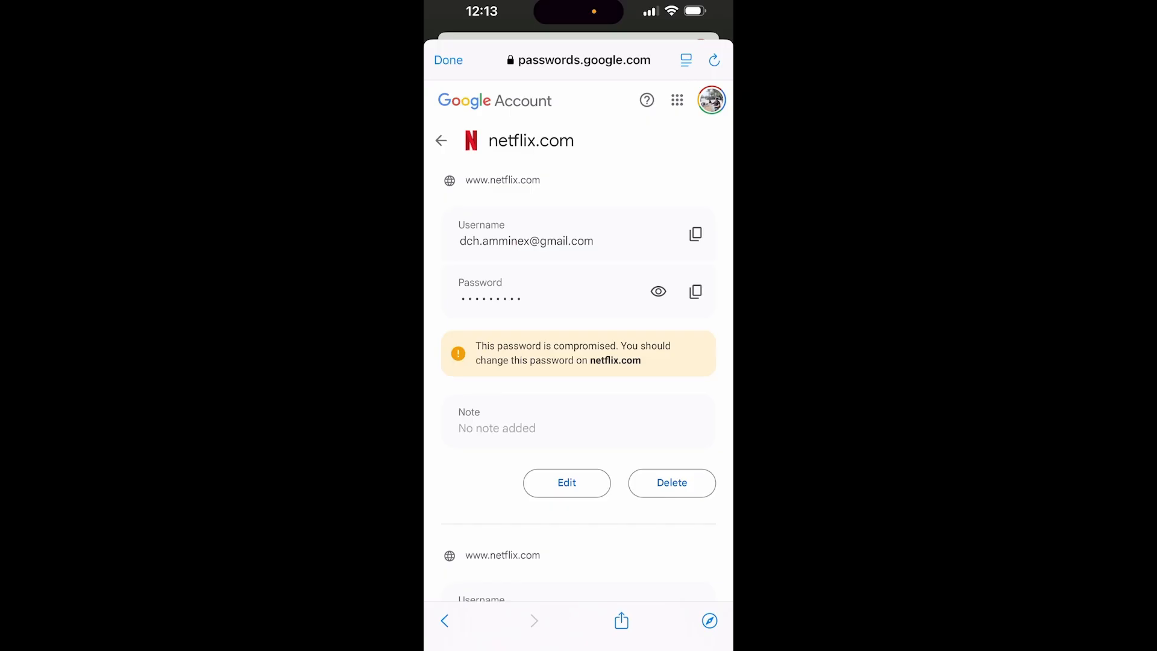